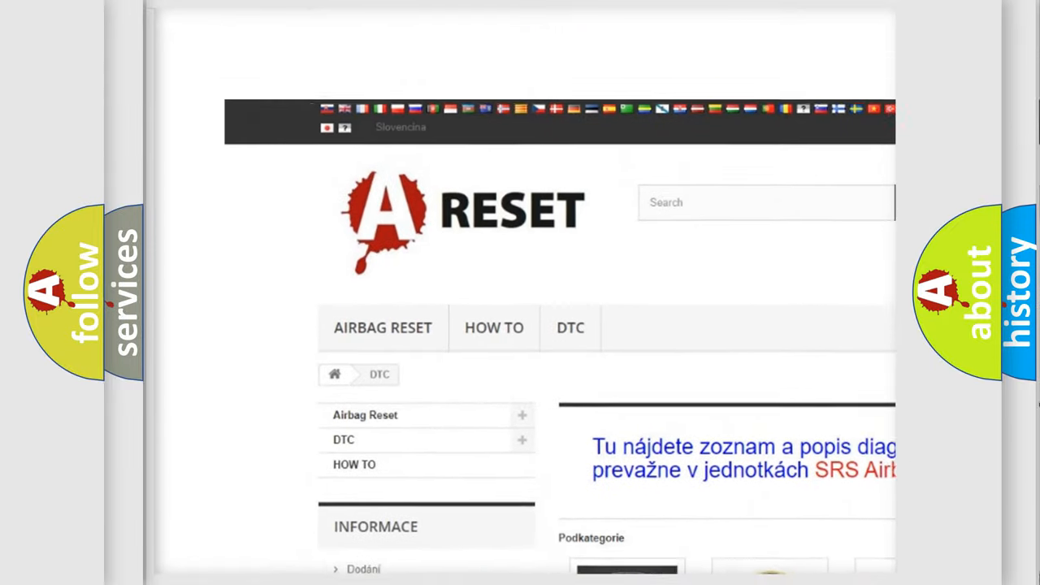
- From the DTC brand grid, go to the Ford DTC page and browse its subcategory code list
{"action": "scroll", "scroll_direction": "down", "scroll_amount": 3}
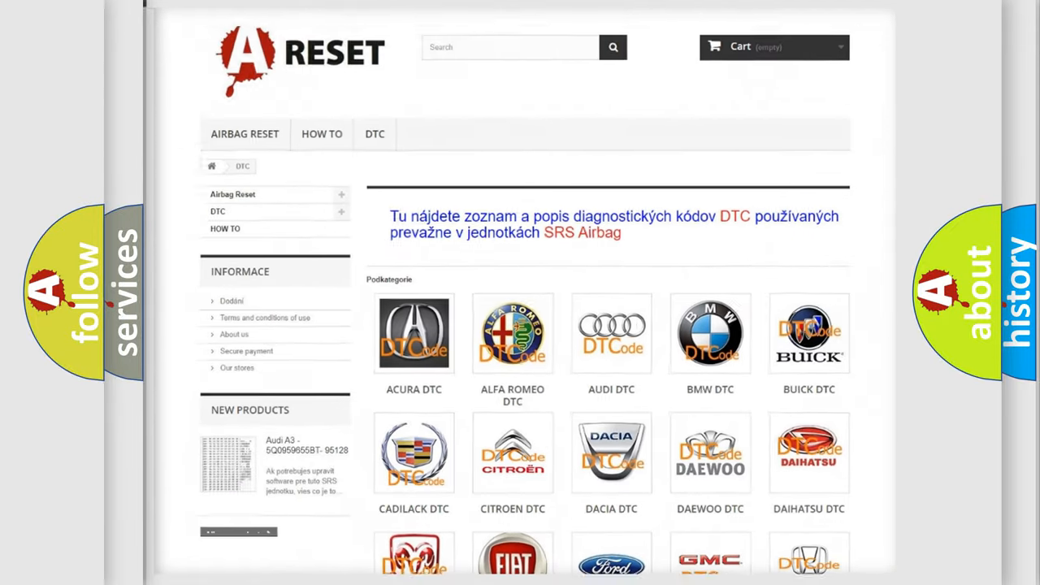
{"action": "scroll", "scroll_direction": "down", "scroll_amount": 3}
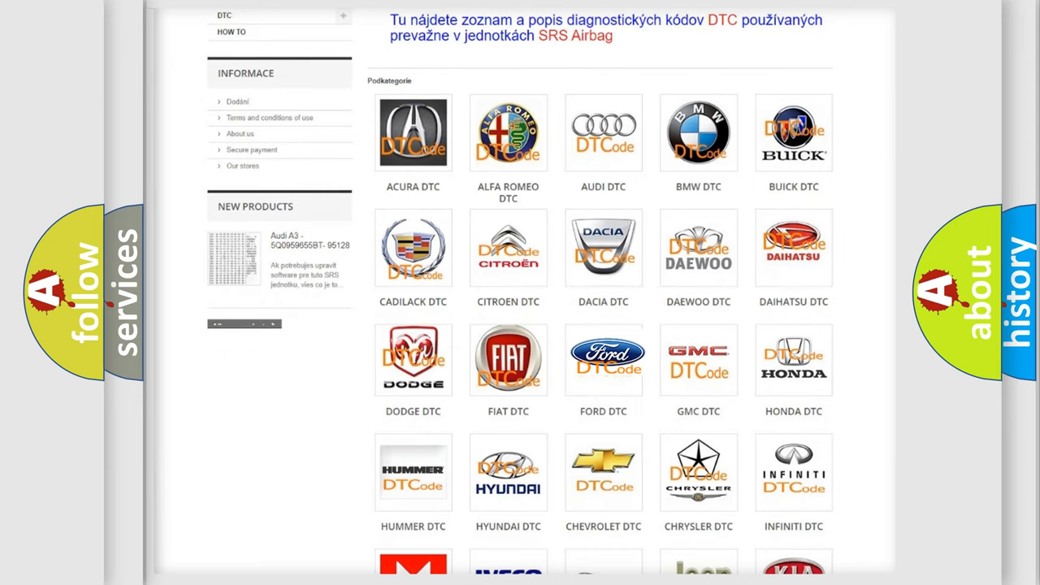
{"action": "left_click", "coordinate": [603, 359]}
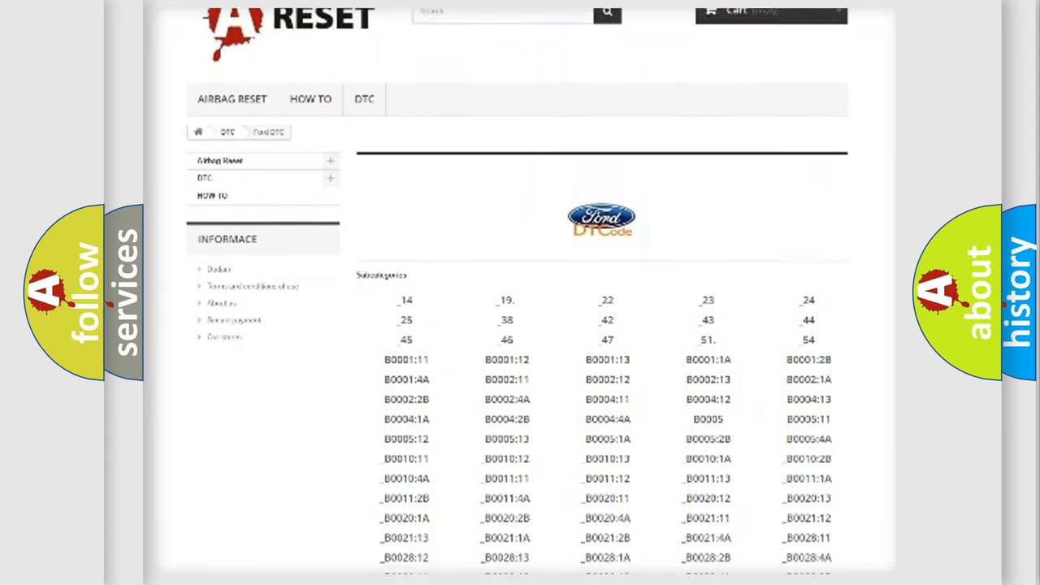
{"action": "scroll", "scroll_direction": "down", "scroll_amount": 3}
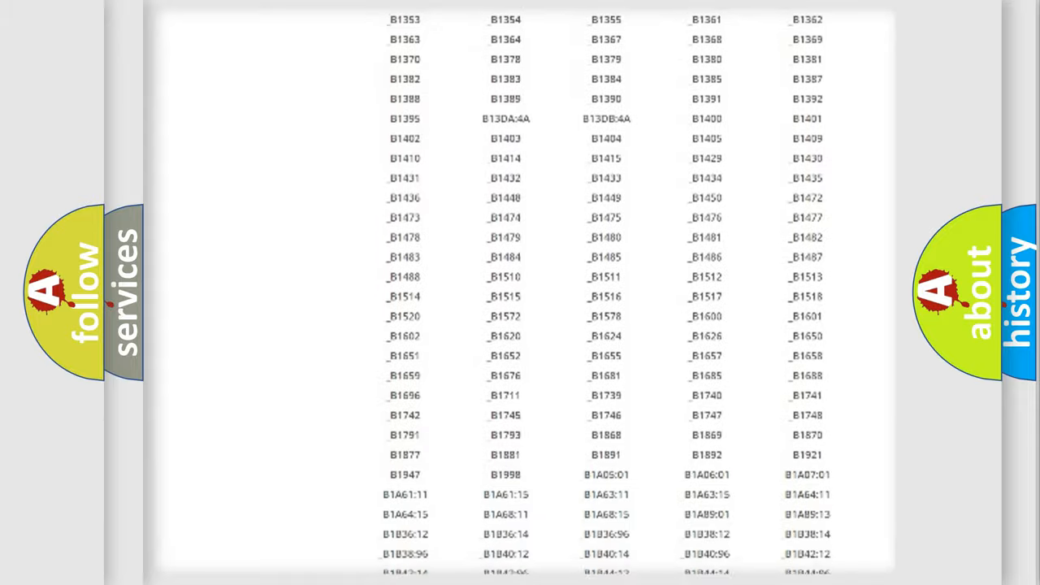